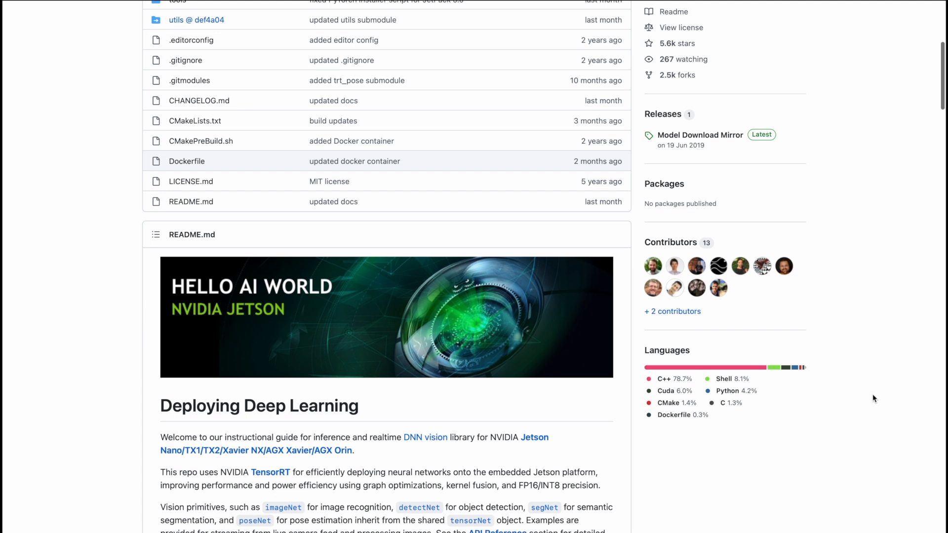
# - Scroll the jetson-inference README down to the Hello AI World guide list
pyautogui.scroll(-3)
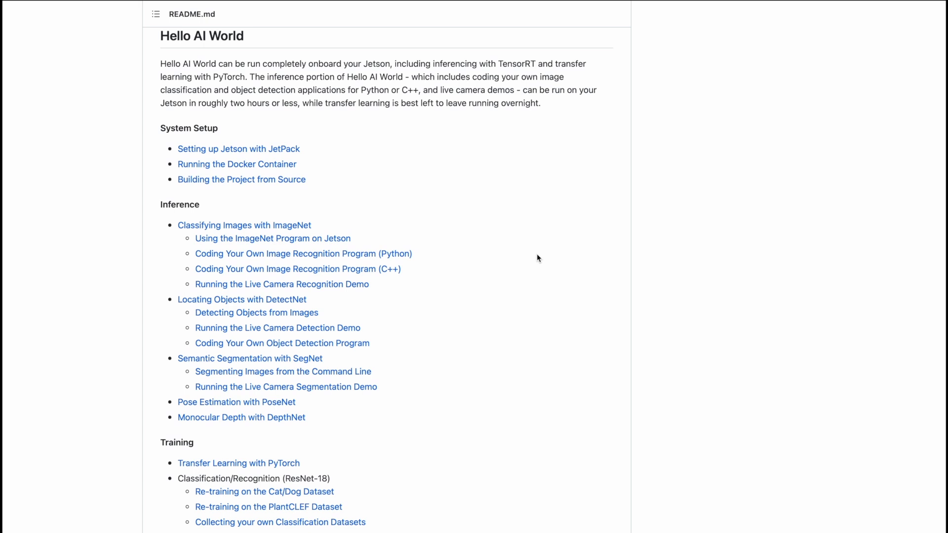
pyautogui.scroll(-3)
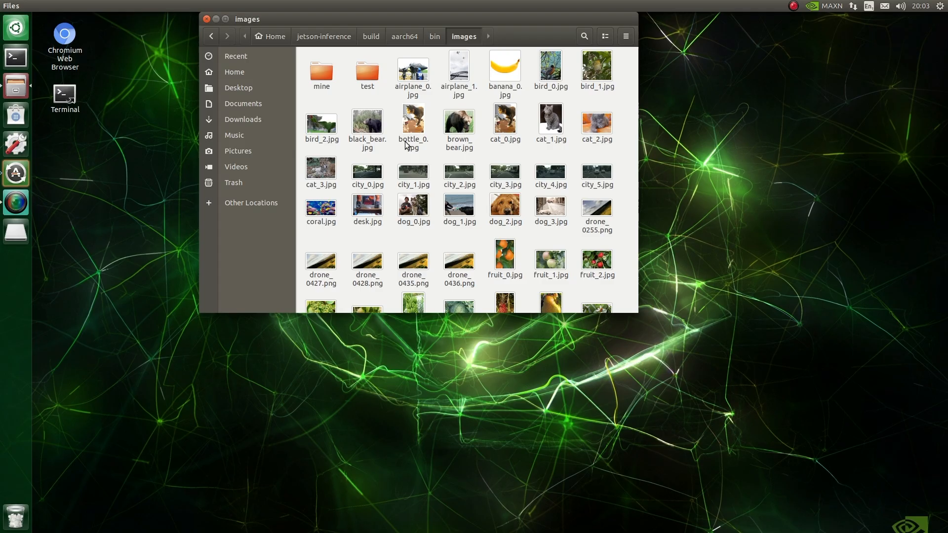
pyautogui.moveTo(399, 142)
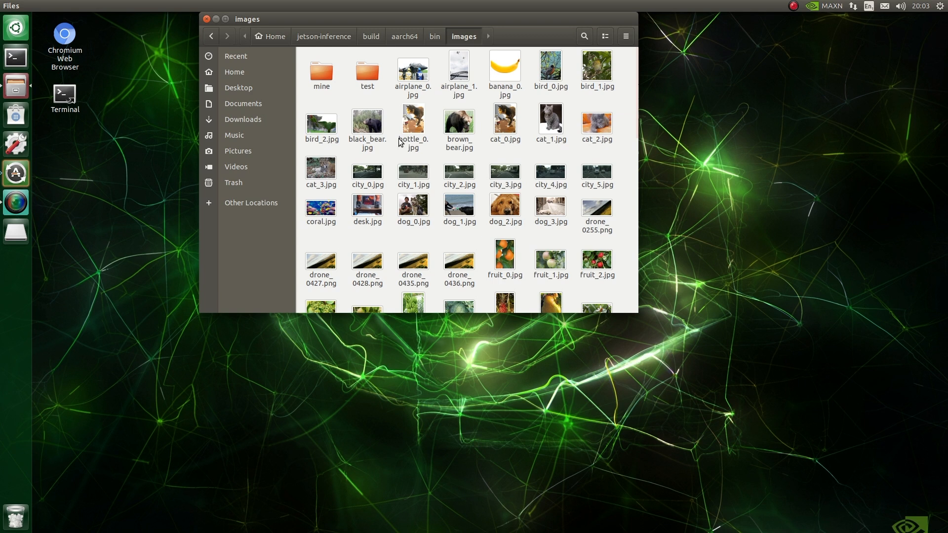
# - Scroll through the fruit, human and object sample pictures in the images folder
pyautogui.scroll(-3)
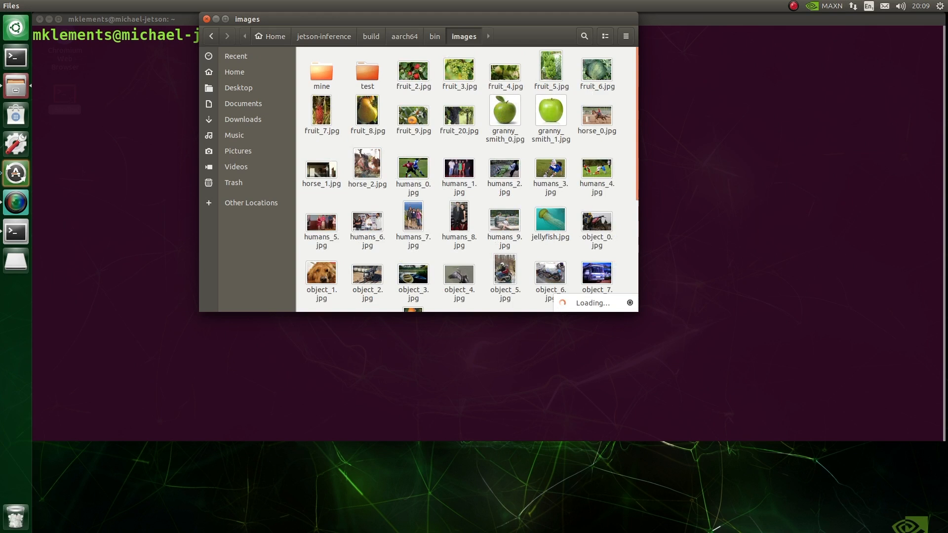
# - Open the images/test folder holding output_1.jpg, output_2.jpg and output_3.jpg
pyautogui.doubleClick(321, 67)
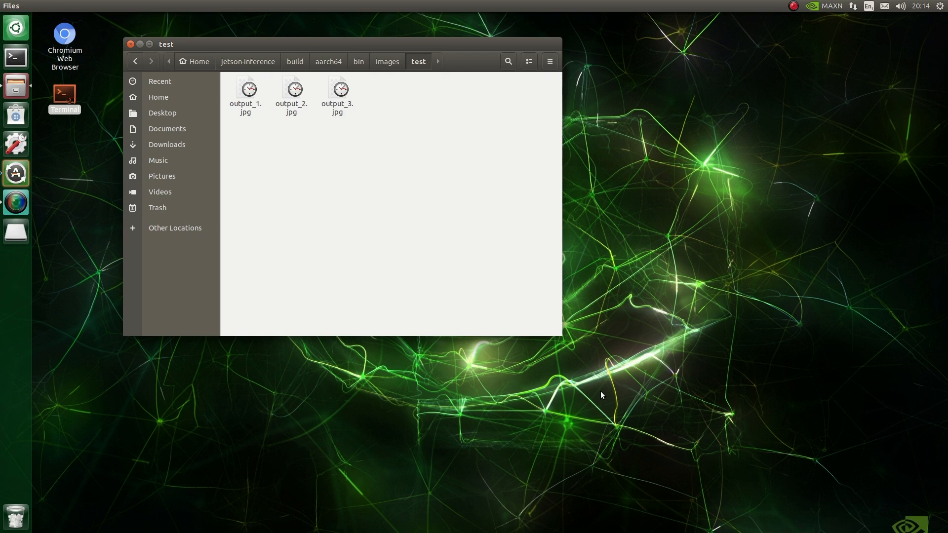
# - View the tusker, toy poodle and steel arch bridge outputs, then close the folder
pyautogui.doubleClick(245, 88)
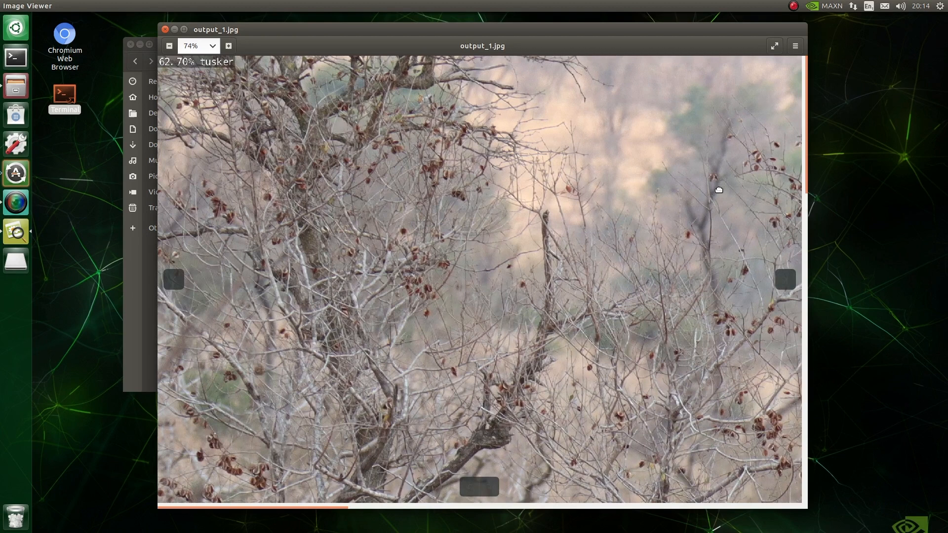
pyautogui.click(169, 46)
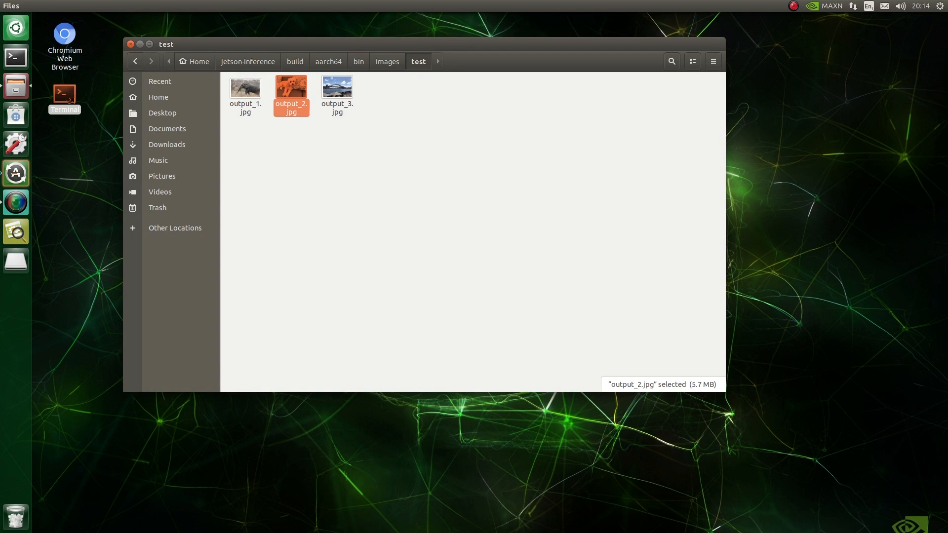
pyautogui.doubleClick(290, 86)
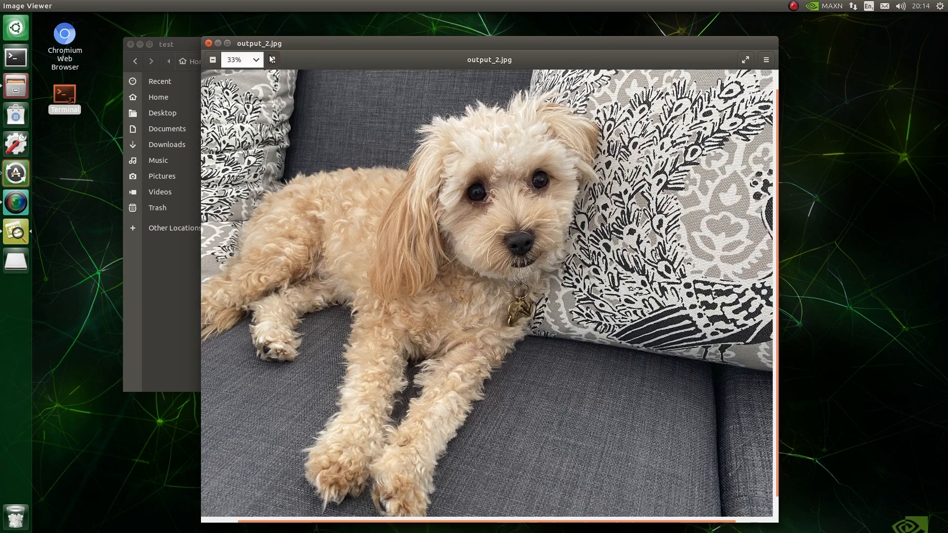
pyautogui.click(272, 59)
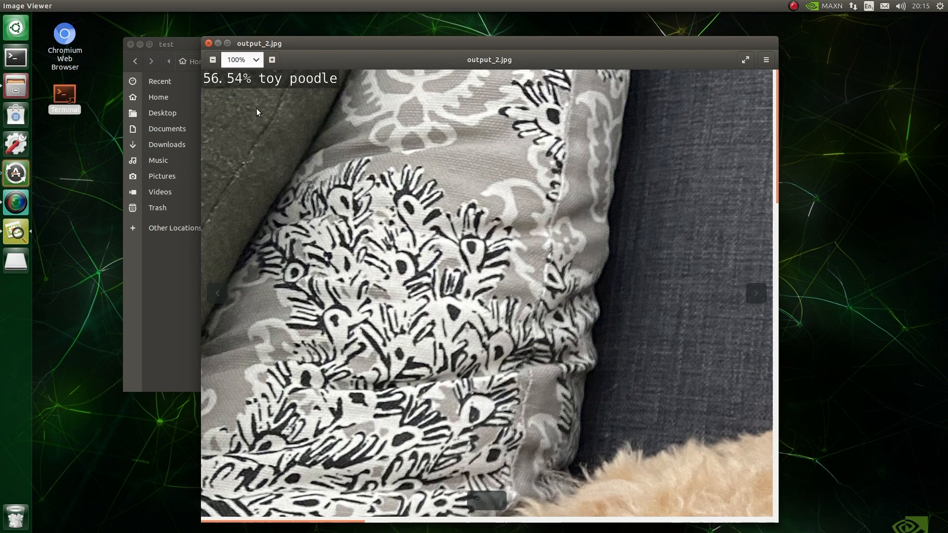
pyautogui.click(212, 59)
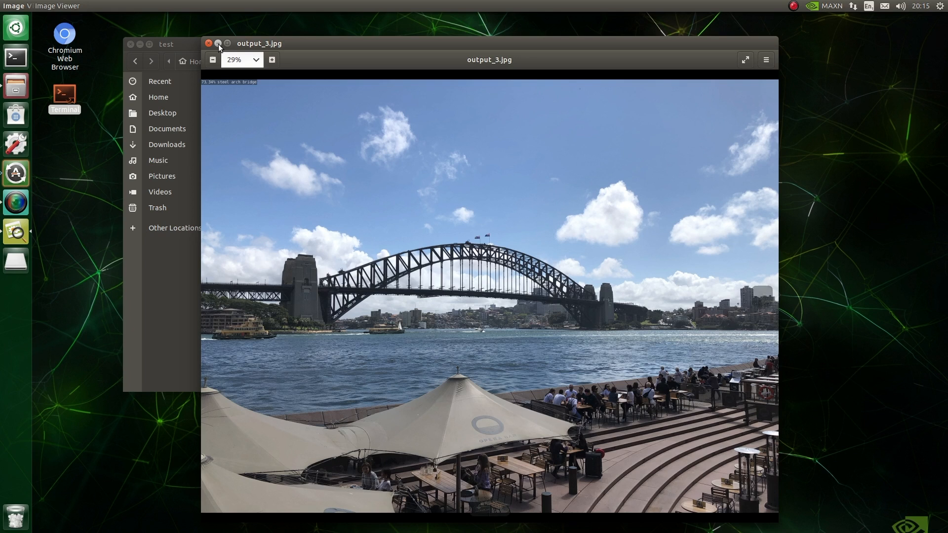
pyautogui.click(271, 59)
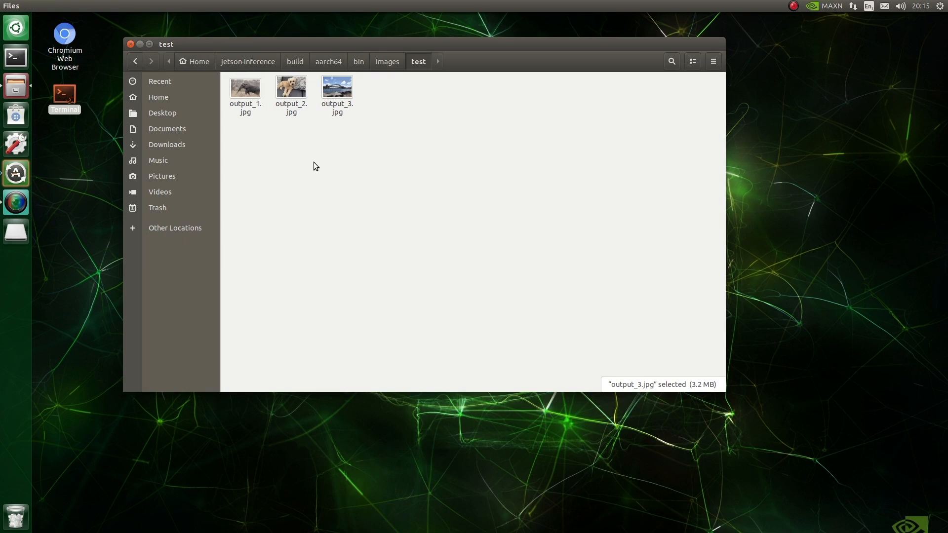
pyautogui.click(129, 44)
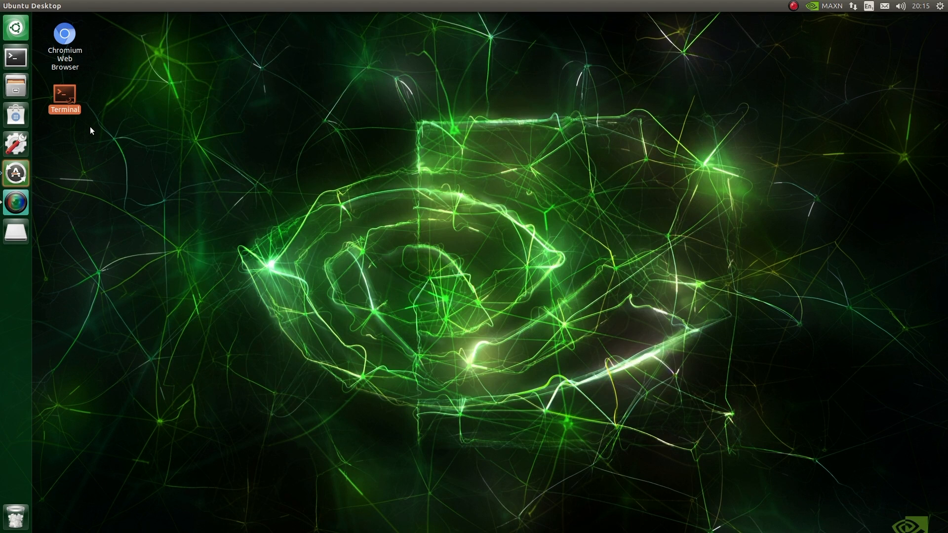
# - Launch a new Terminal from the desktop Terminal icon
pyautogui.doubleClick(65, 97)
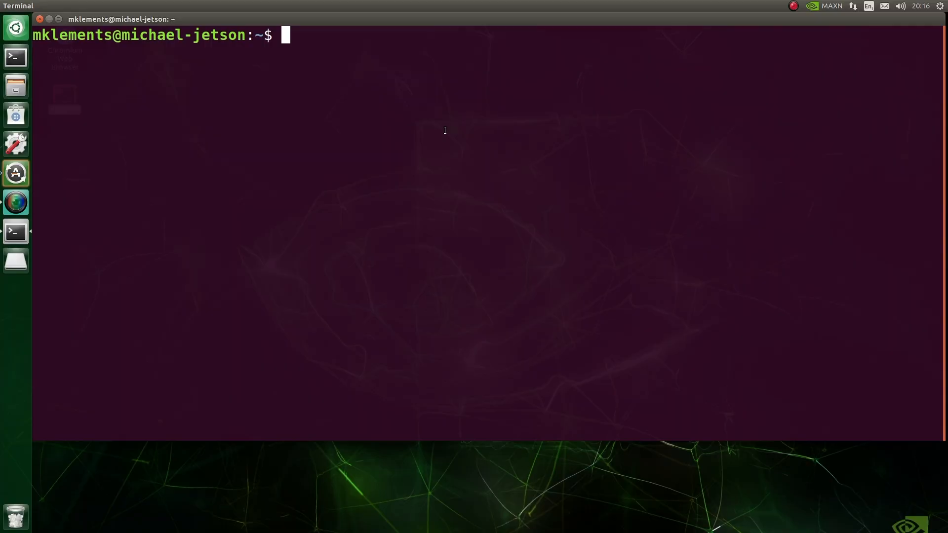
# - Change into jetson-inference/build/aarch64/bin and launch ./detectnet csi://0
pyautogui.write('cd jetson-inference/build/aarch64/bin')
pyautogui.write('./detectnet csi://')
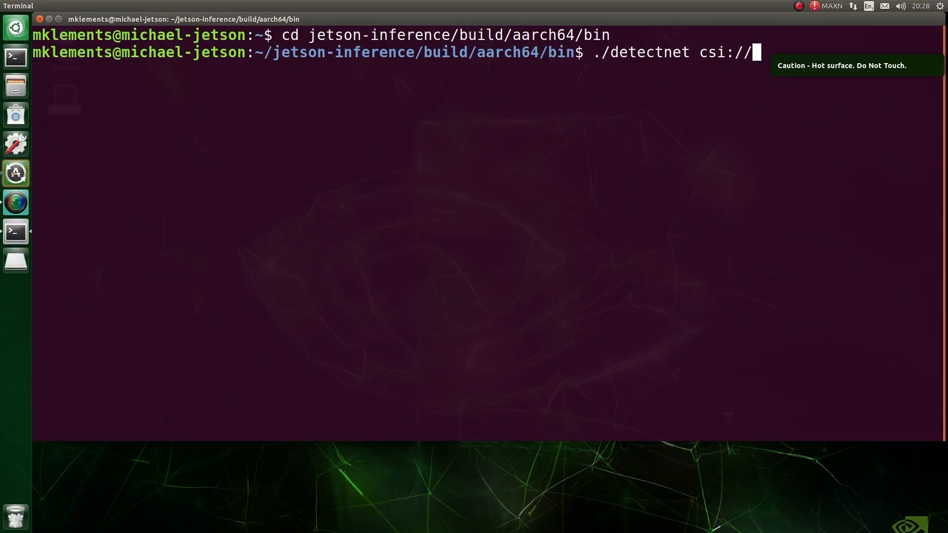
pyautogui.press('Return')
pyautogui.write('cd')
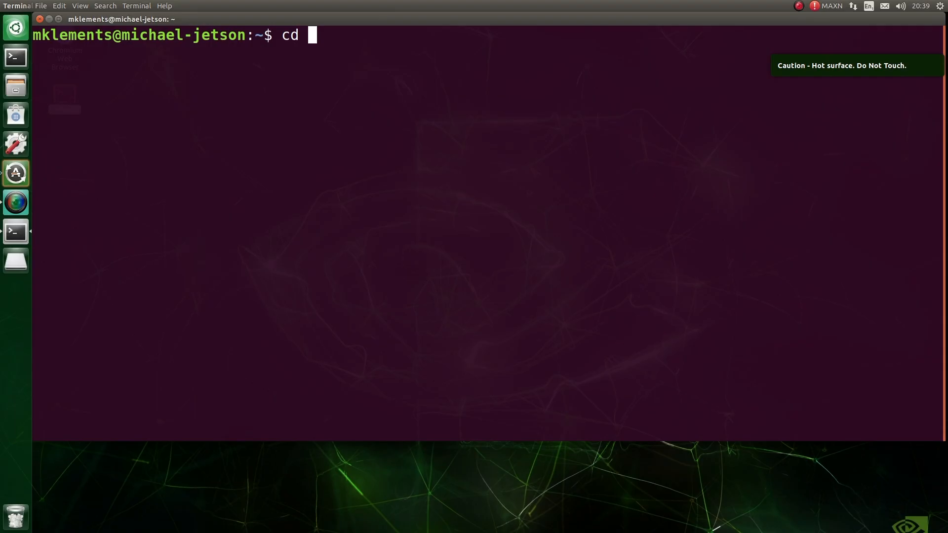
# - Start typing the cd path jetson-inference/build/aarch64 in the new terminal
pyautogui.write('jetson-inference/build/aarch64/bin')
pyautogui.write('./posenet csi://0')
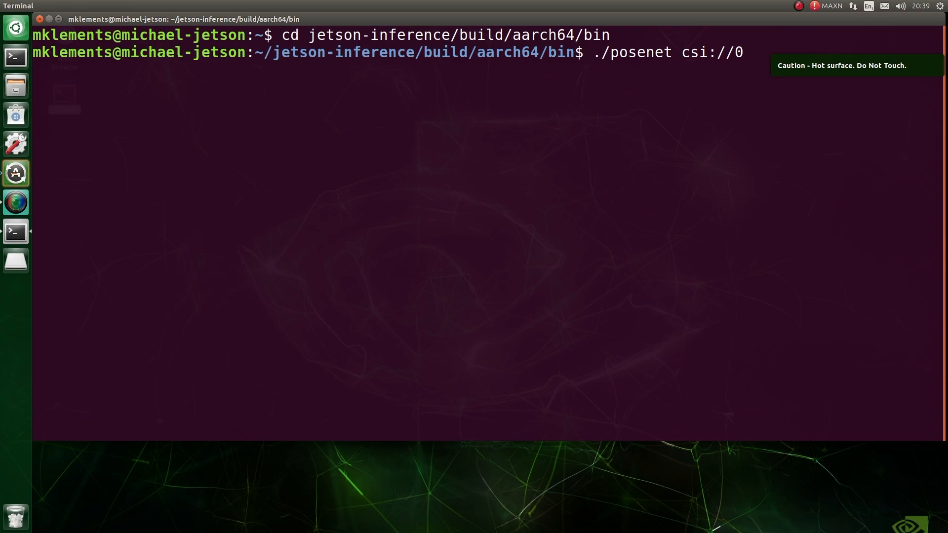
# - Run ./posenet csi://0, then ./imagenet csi://0 for live camera classification
pyautogui.press('Return')
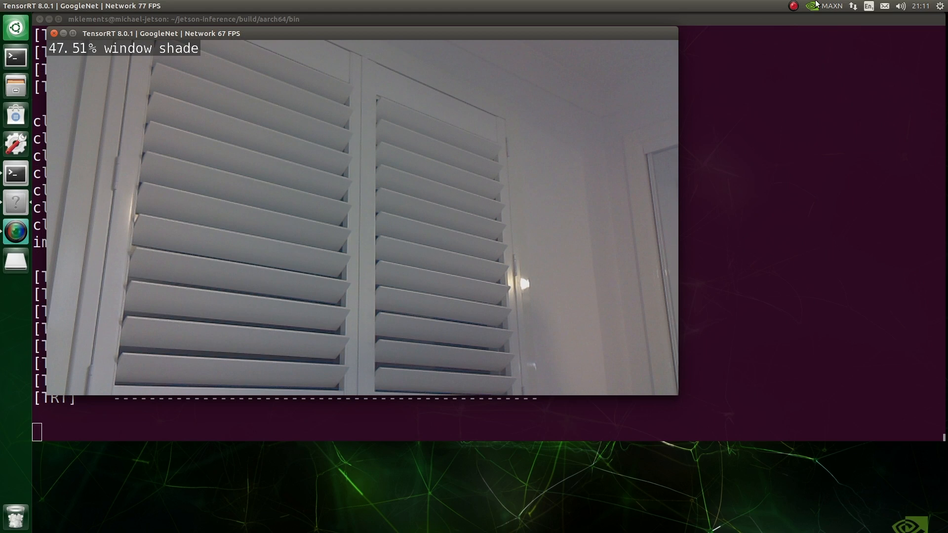
# - Switch the Jetson power mode from MAXN to 1: 5W in the top bar
pyautogui.click(812, 6)
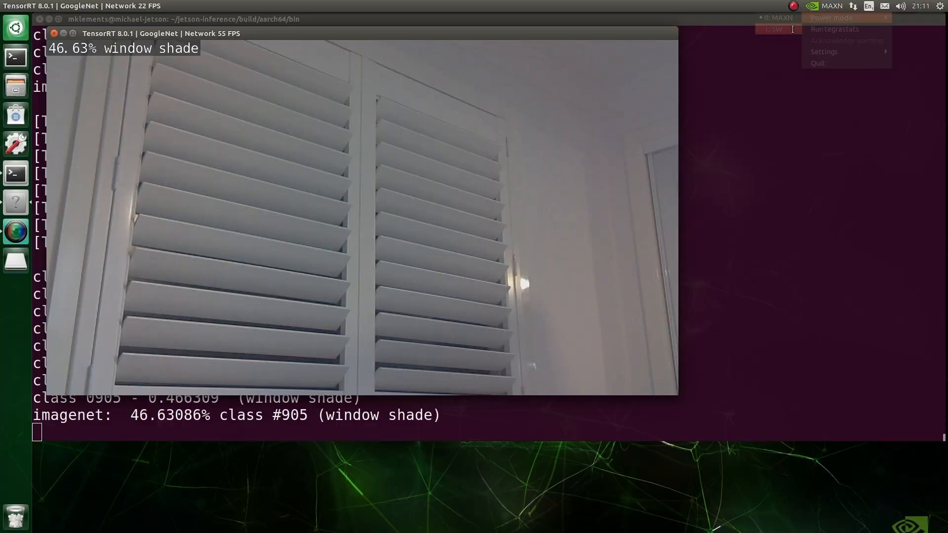
pyautogui.click(774, 29)
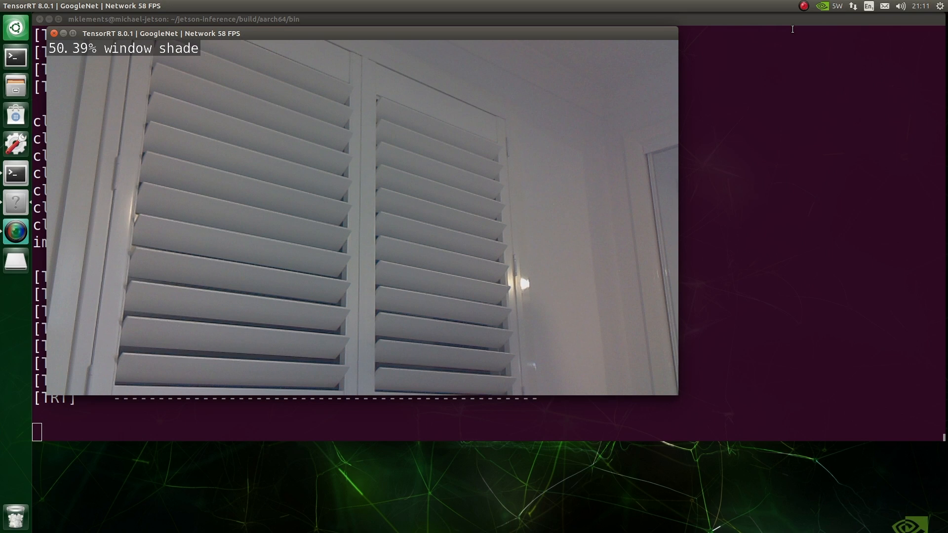